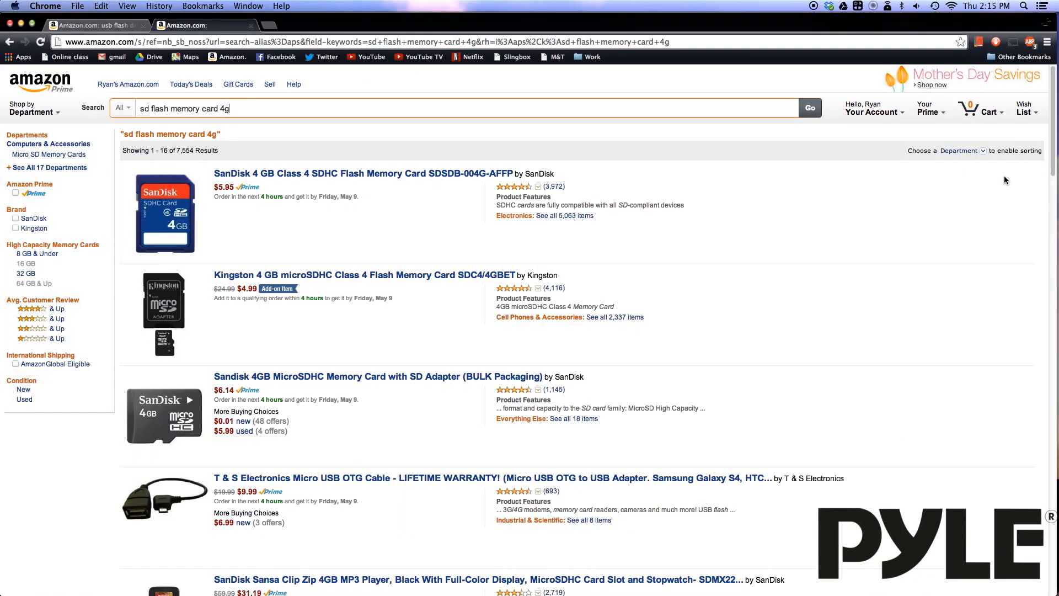
View the SanDisk 4 GB SDHC listing, then browse Amazon results for 'usb flash drive 4g'
{"action": "left_click", "coordinate": [343, 174]}
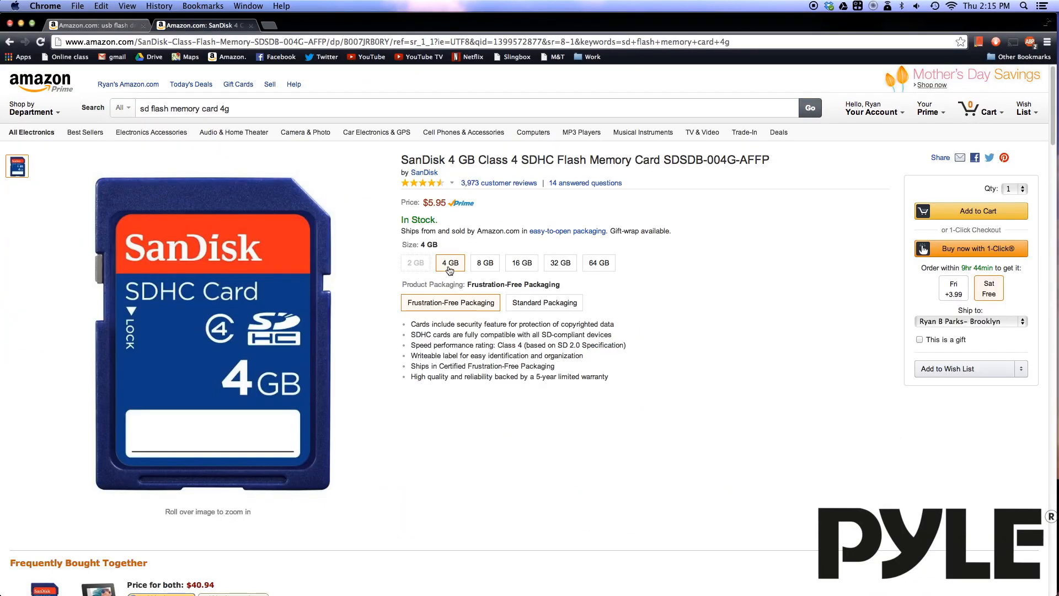
{"action": "left_click", "coordinate": [521, 262]}
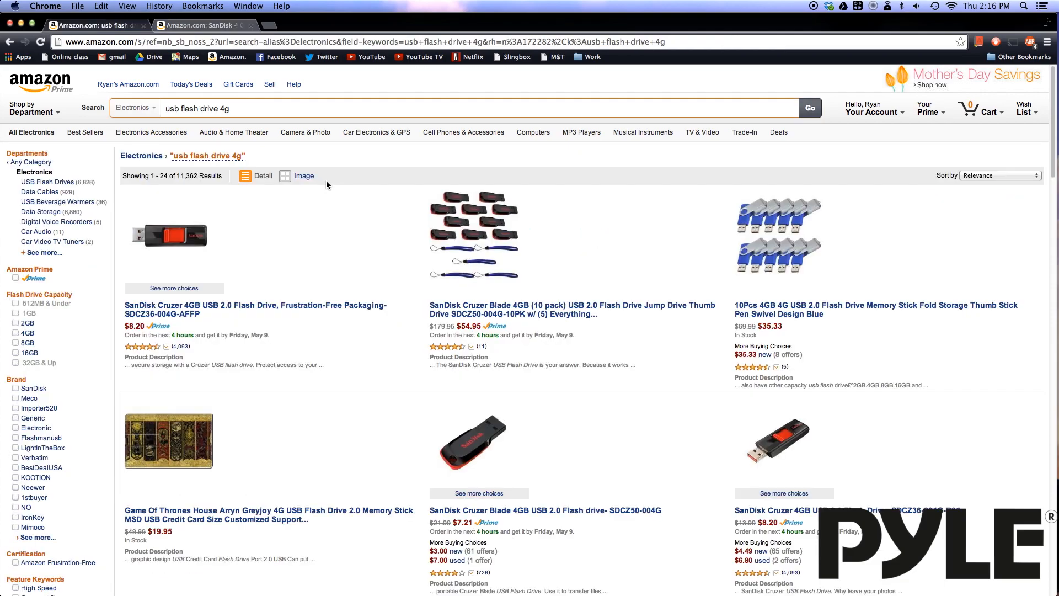
{"action": "scroll", "scroll_direction": "down", "scroll_amount": 3}
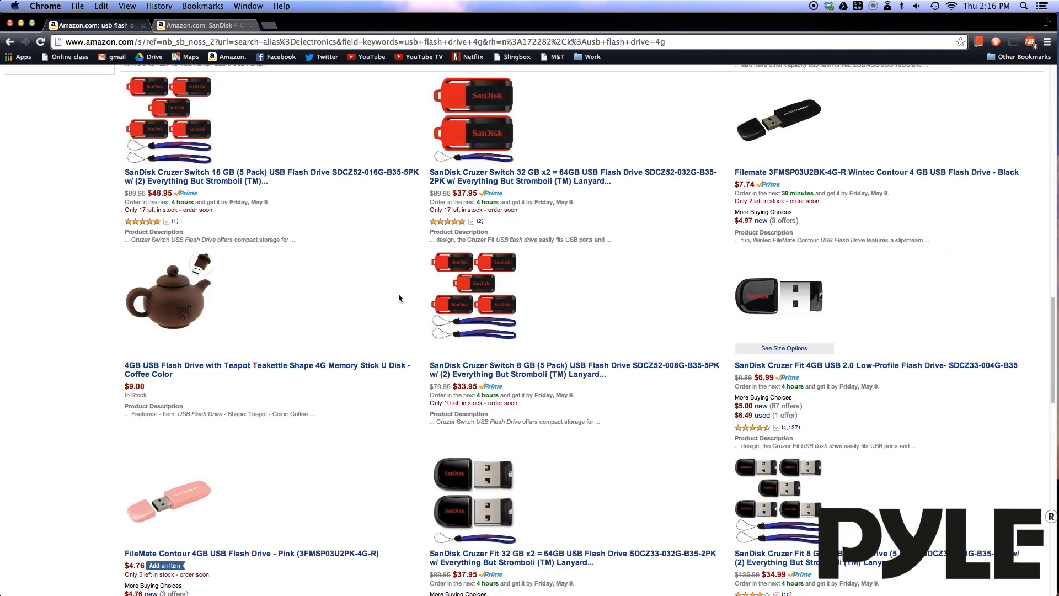
{"action": "left_click", "coordinate": [877, 365]}
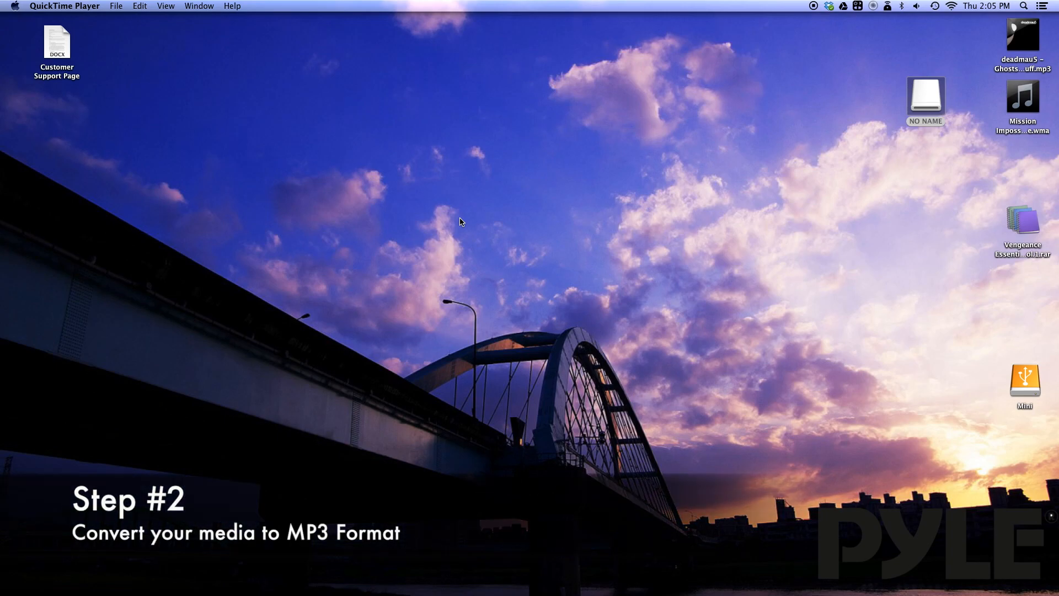
{"action": "mouse_move", "coordinate": [461, 225]}
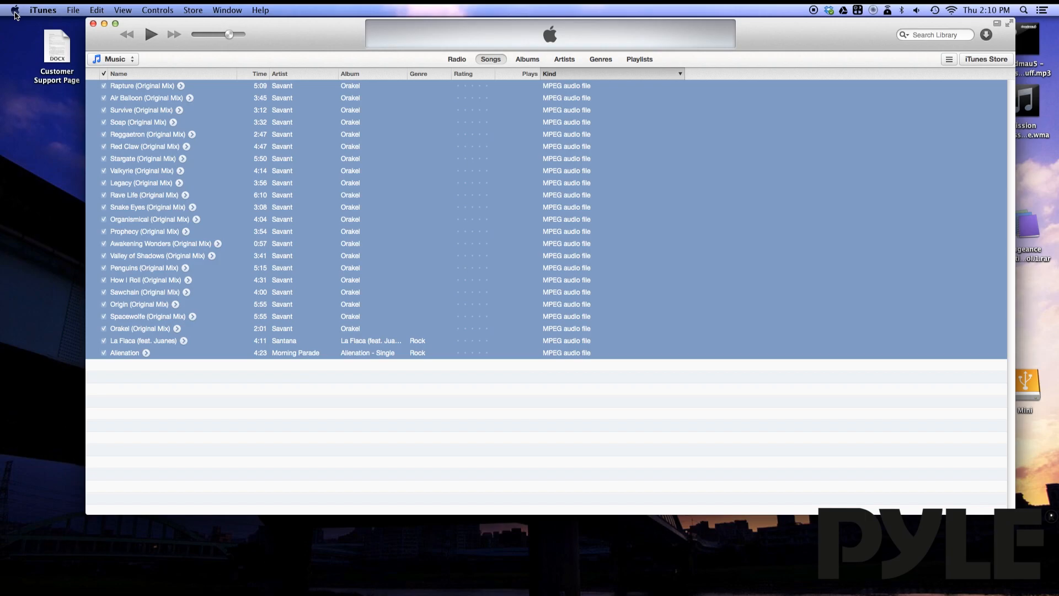
Check for software updates, dismiss the already-purchased prompt, and return to the Songs library
{"action": "left_click", "coordinate": [16, 9]}
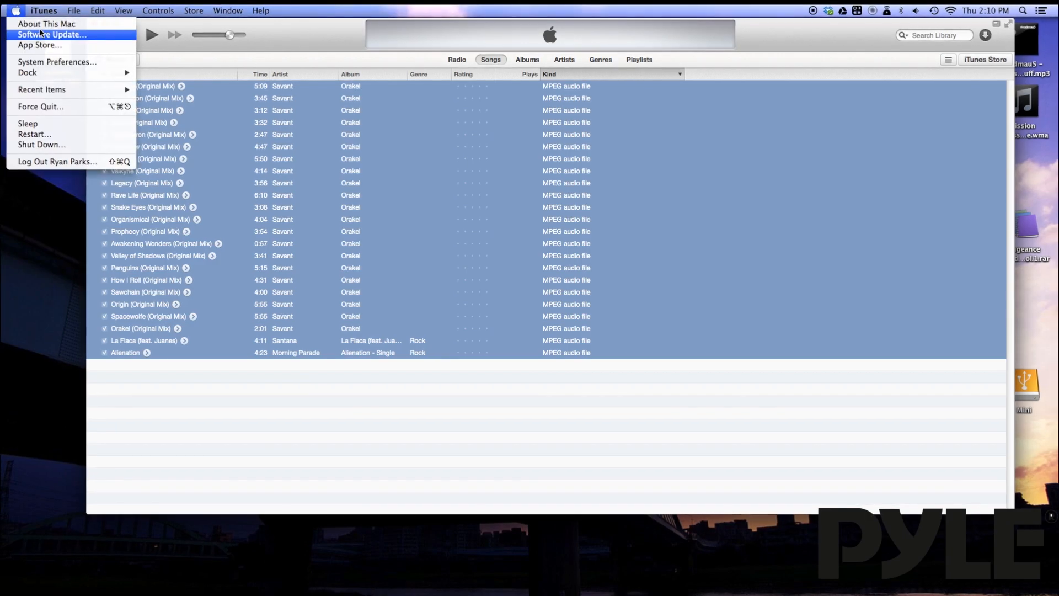
{"action": "left_click", "coordinate": [44, 45]}
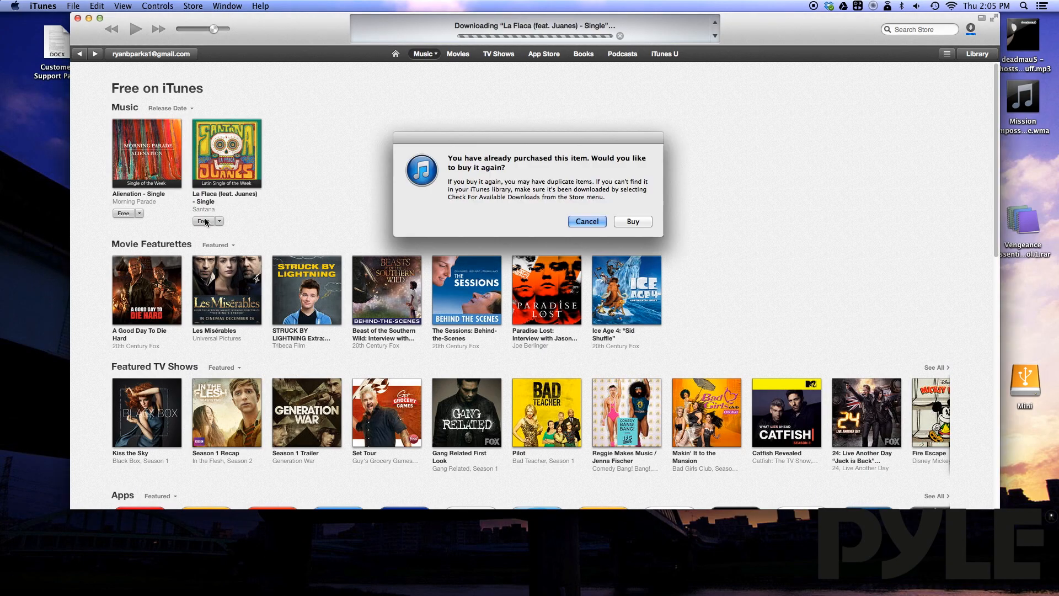
{"action": "left_click", "coordinate": [632, 221]}
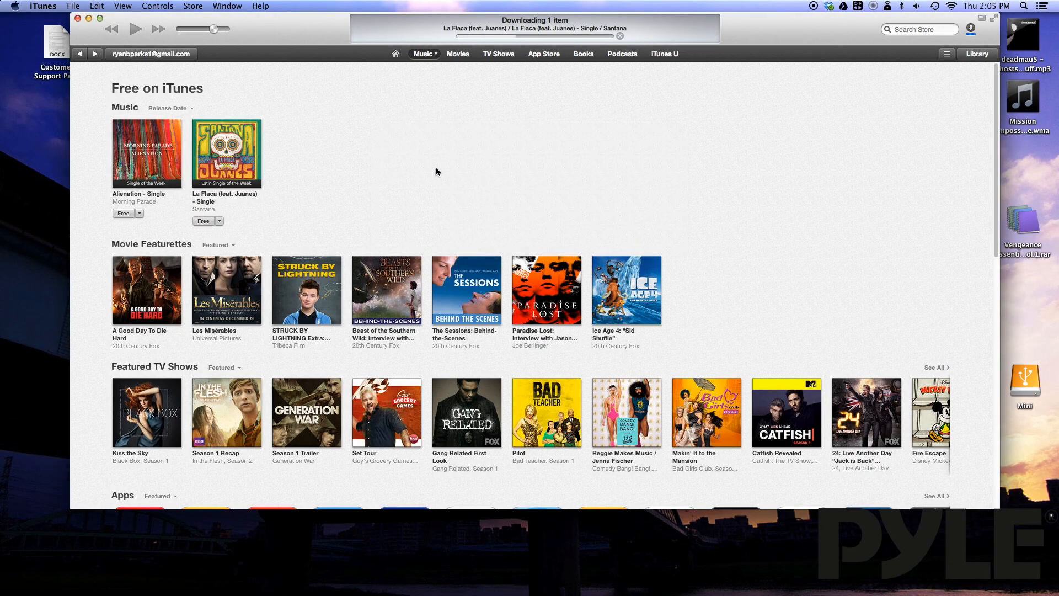
{"action": "left_click", "coordinate": [975, 54]}
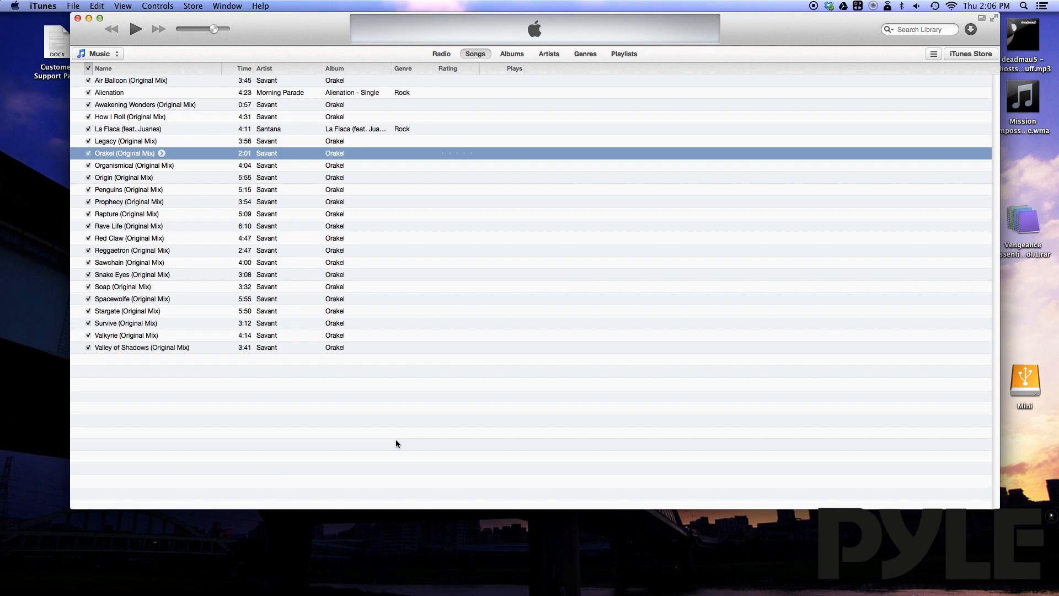
{"action": "mouse_move", "coordinate": [397, 439]}
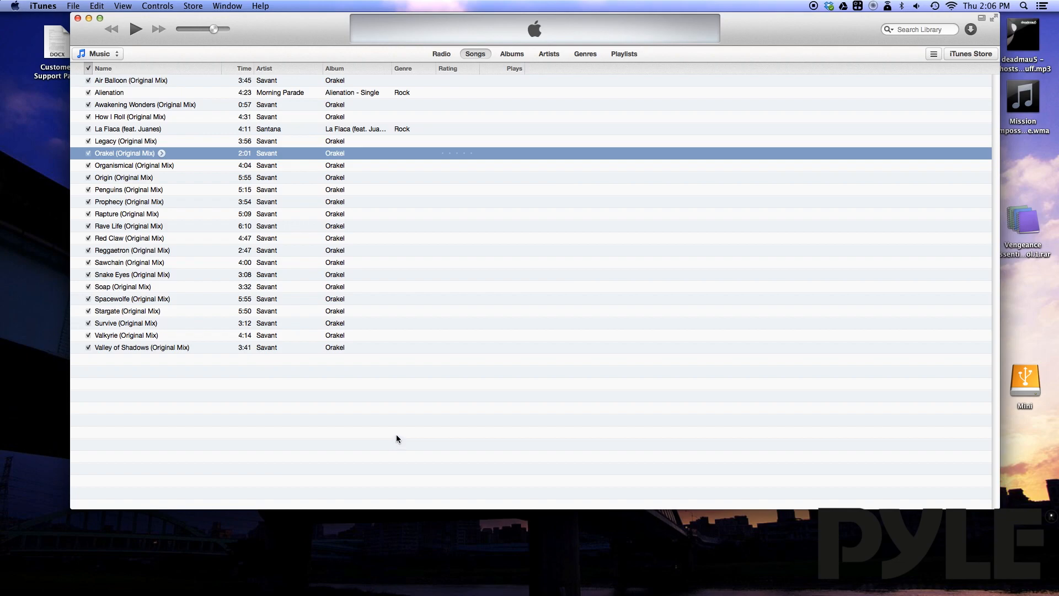
{"action": "mouse_move", "coordinate": [416, 425]}
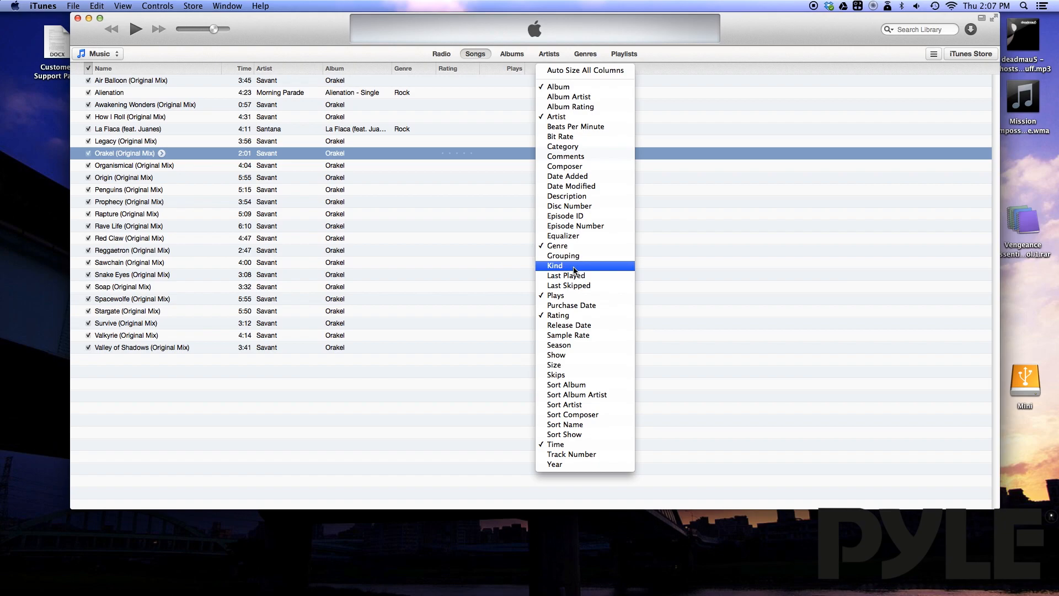
Show the Kind column and sort songs by file kind
{"action": "left_click", "coordinate": [555, 265]}
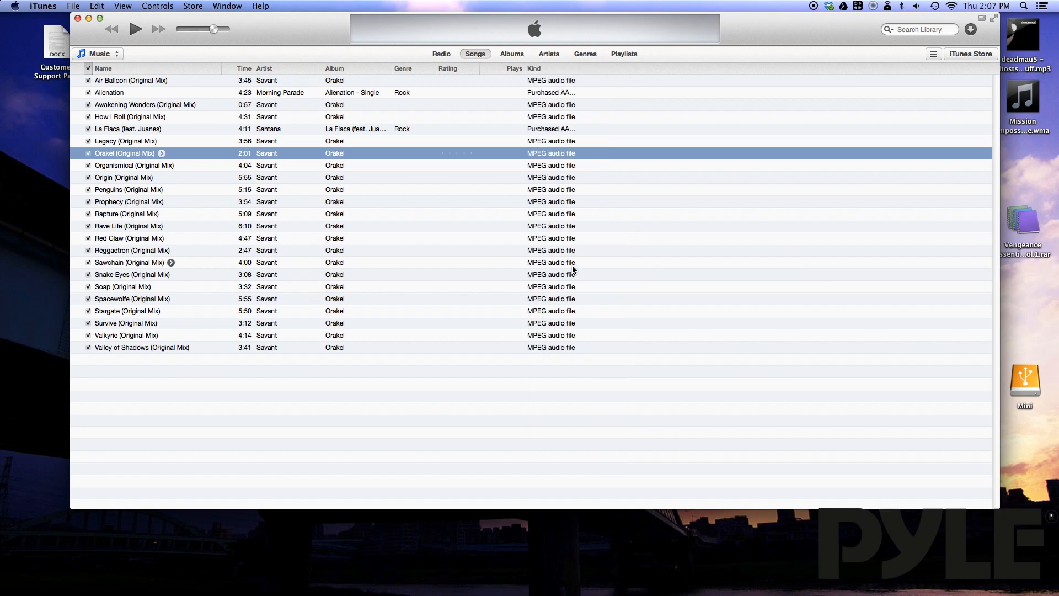
{"action": "mouse_move", "coordinate": [564, 155]}
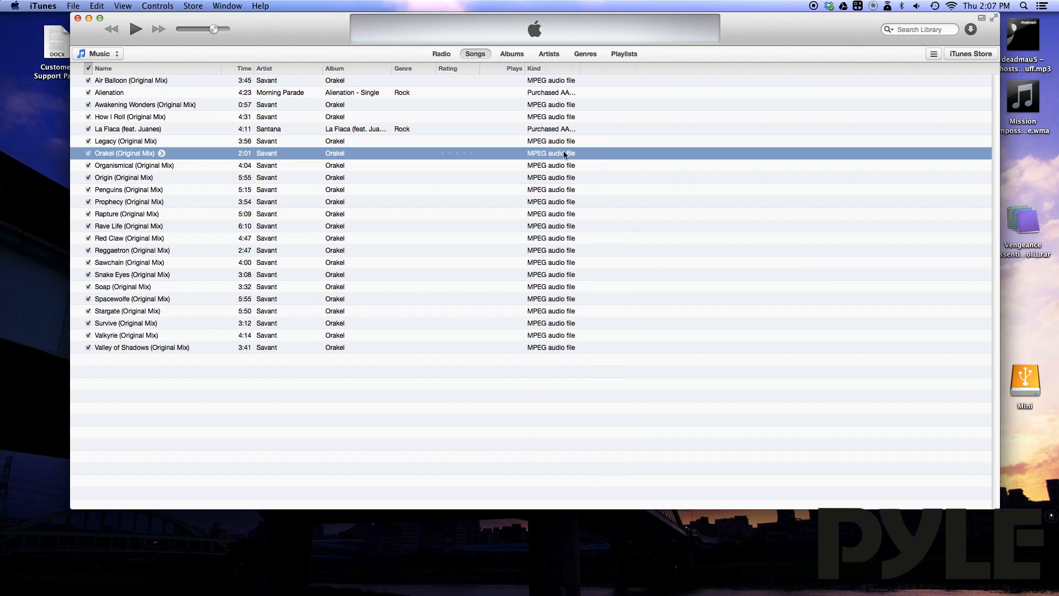
{"action": "left_click", "coordinate": [534, 68]}
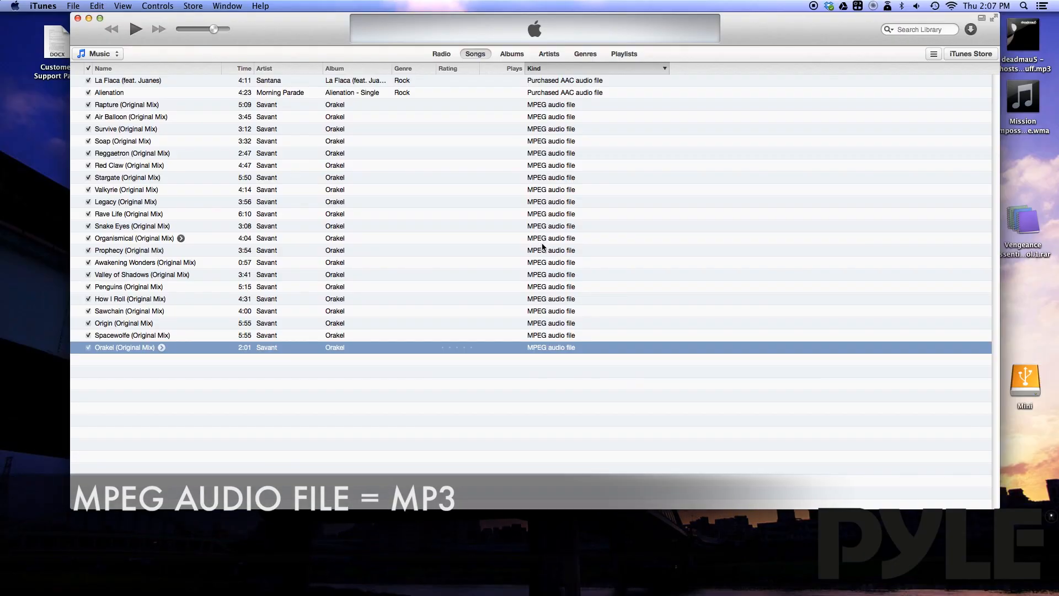
Check Awakening Wonders' actions, then open iTunes General preferences
{"action": "right_click", "coordinate": [72, 238]}
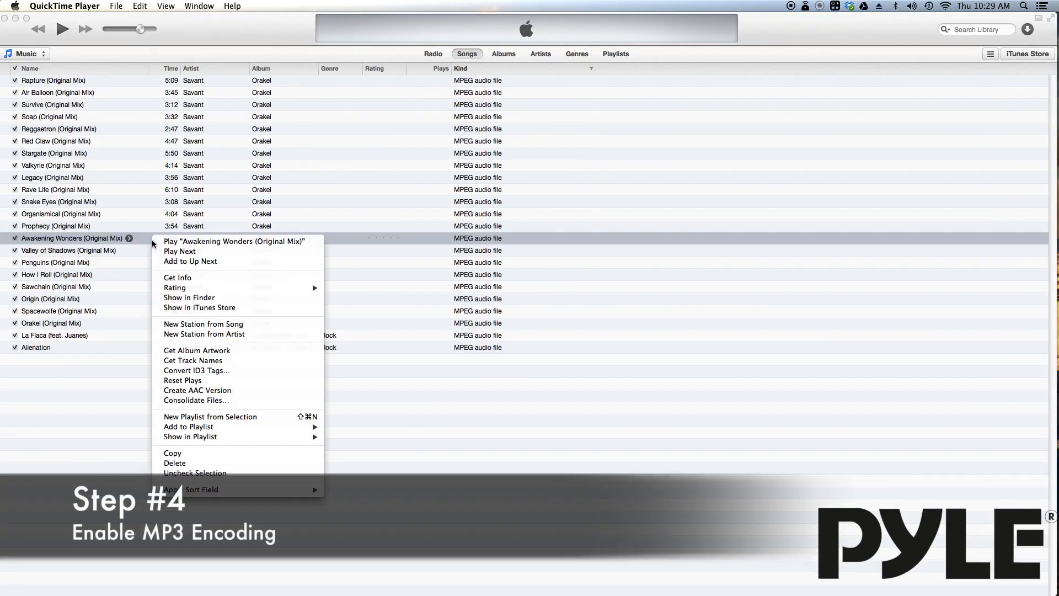
{"action": "mouse_move", "coordinate": [223, 360]}
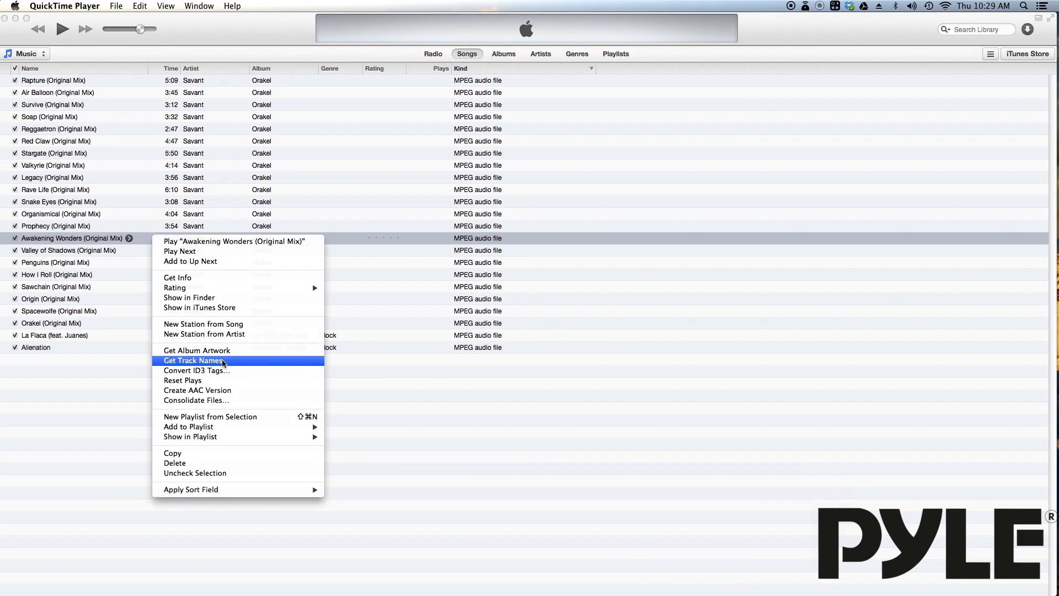
{"action": "left_click", "coordinate": [193, 360]}
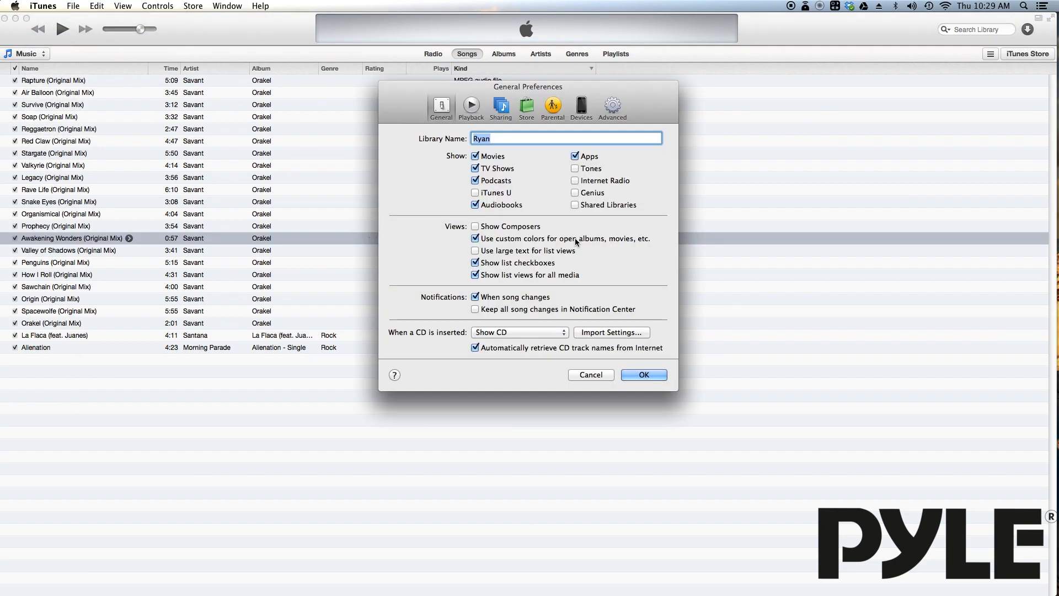
Set Import Using to MP3 Encoder and save the preferences
{"action": "left_click", "coordinate": [611, 332]}
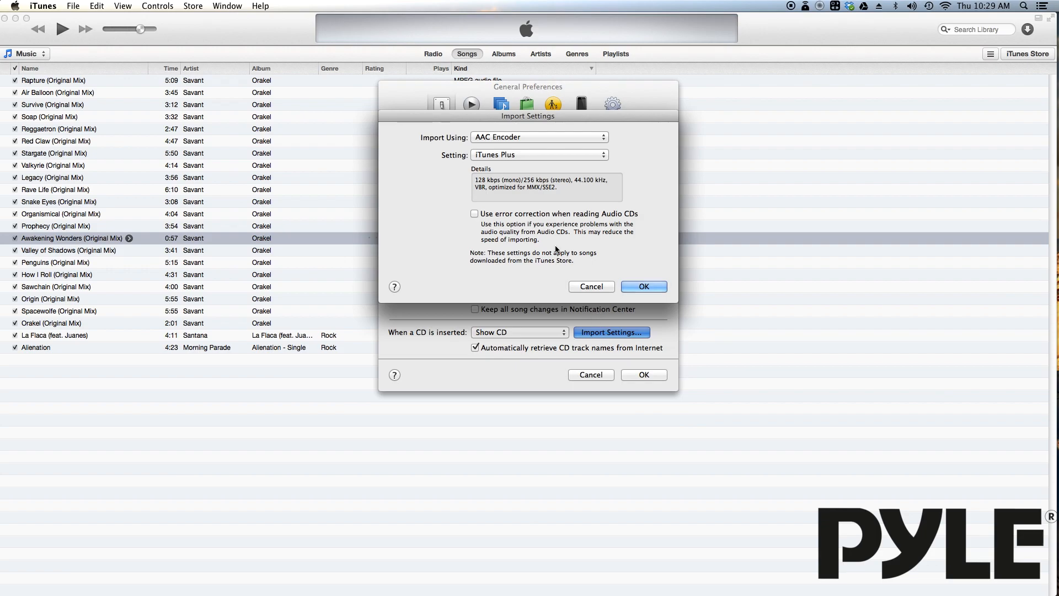
{"action": "left_click", "coordinate": [538, 136]}
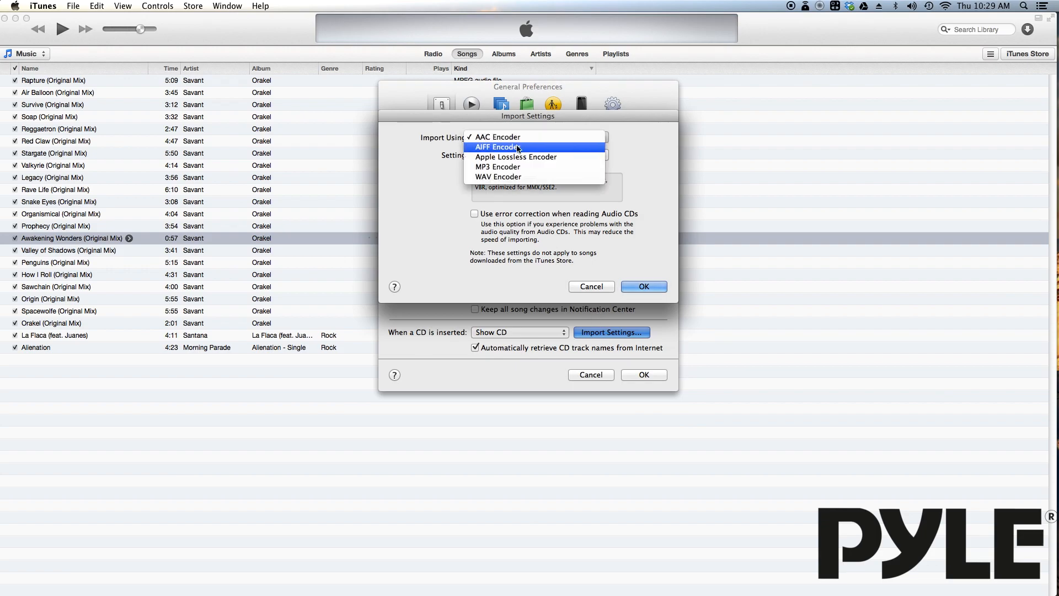
{"action": "mouse_move", "coordinate": [519, 170]}
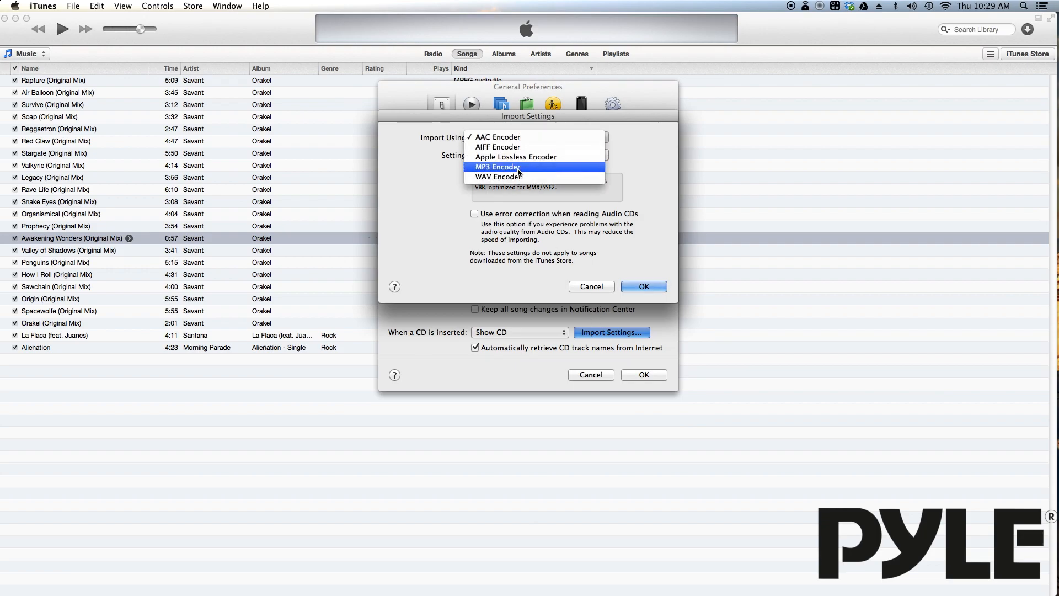
{"action": "left_click", "coordinate": [496, 166]}
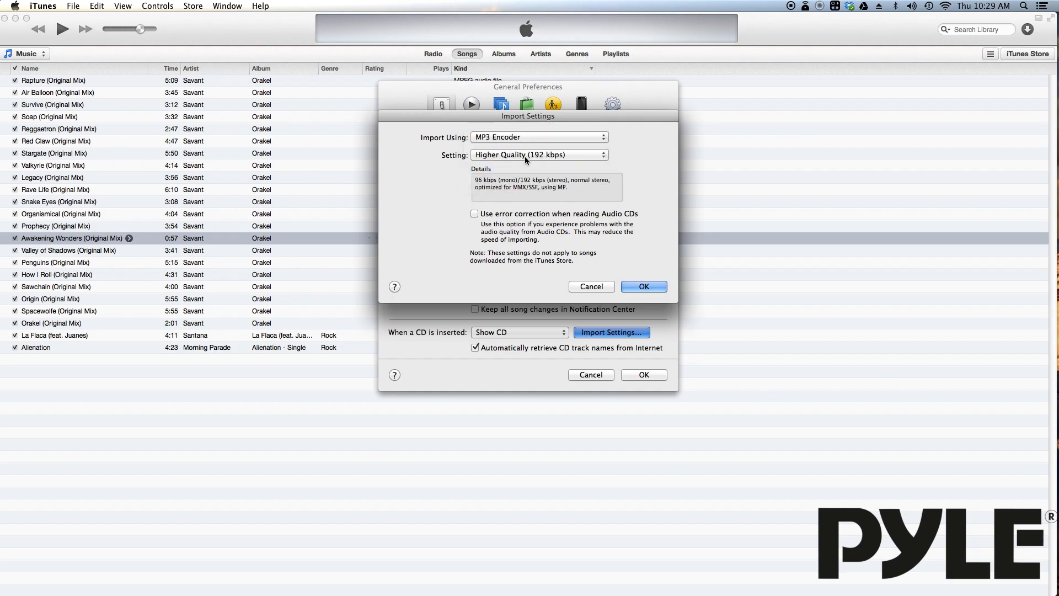
{"action": "mouse_move", "coordinate": [530, 160]}
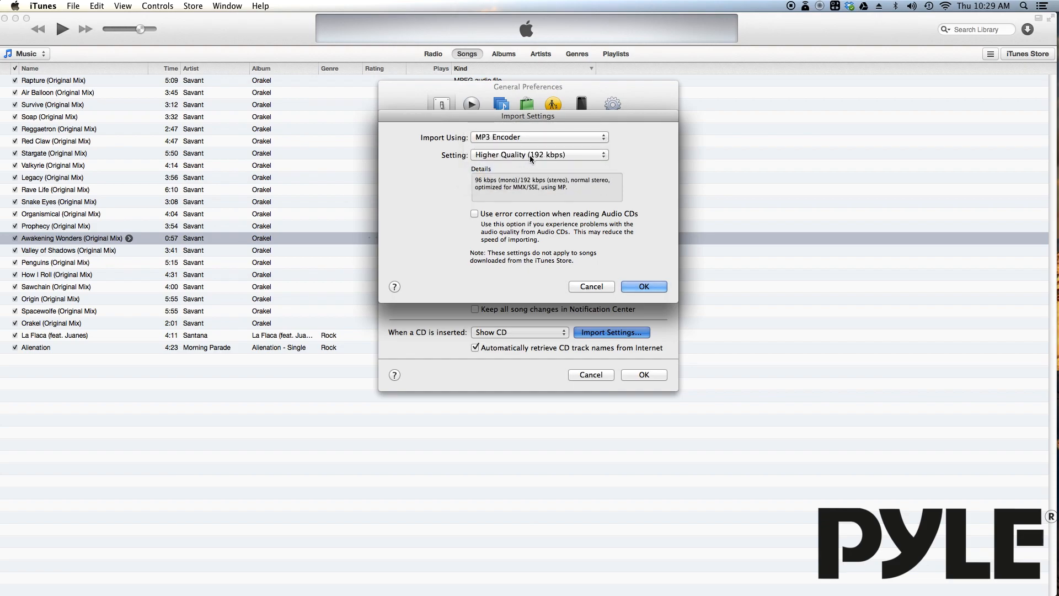
{"action": "mouse_move", "coordinate": [545, 163]}
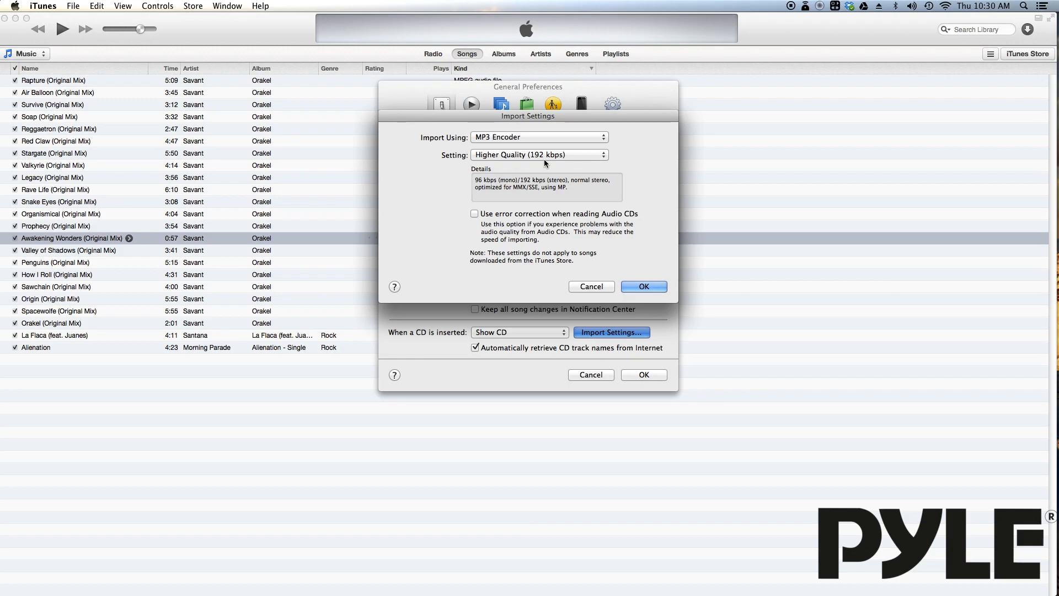
{"action": "left_click", "coordinate": [539, 155]}
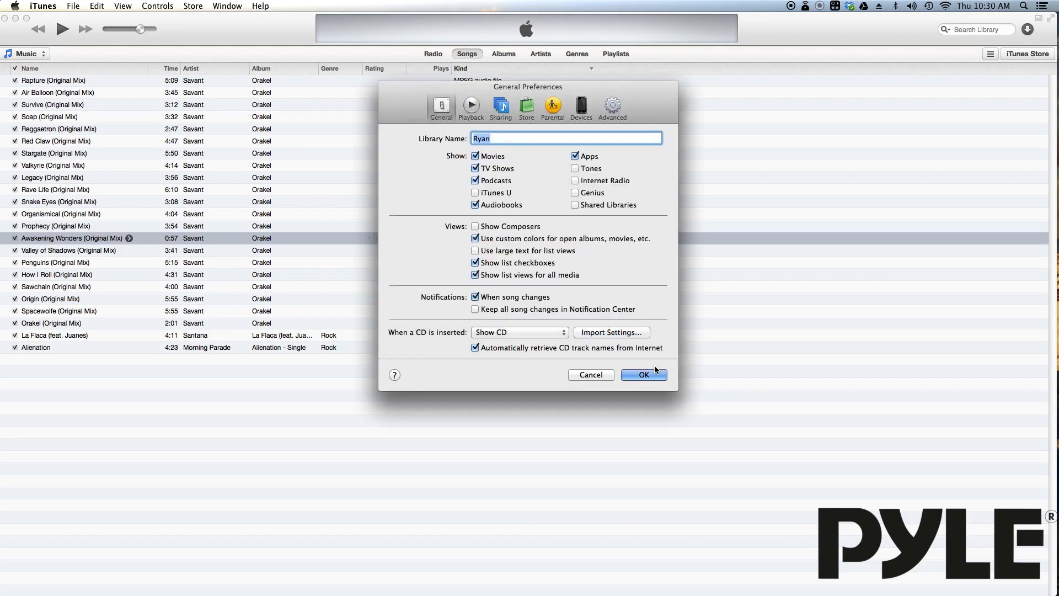
{"action": "left_click", "coordinate": [643, 374]}
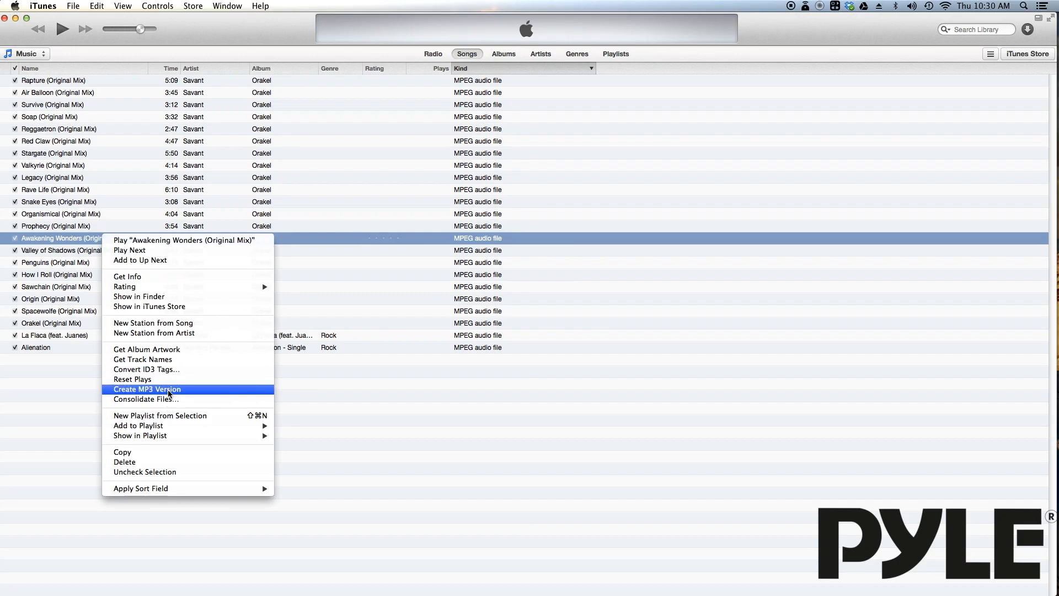
Create an MP3 version of Awakening Wonders (Original Mix)
{"action": "left_click", "coordinate": [148, 389]}
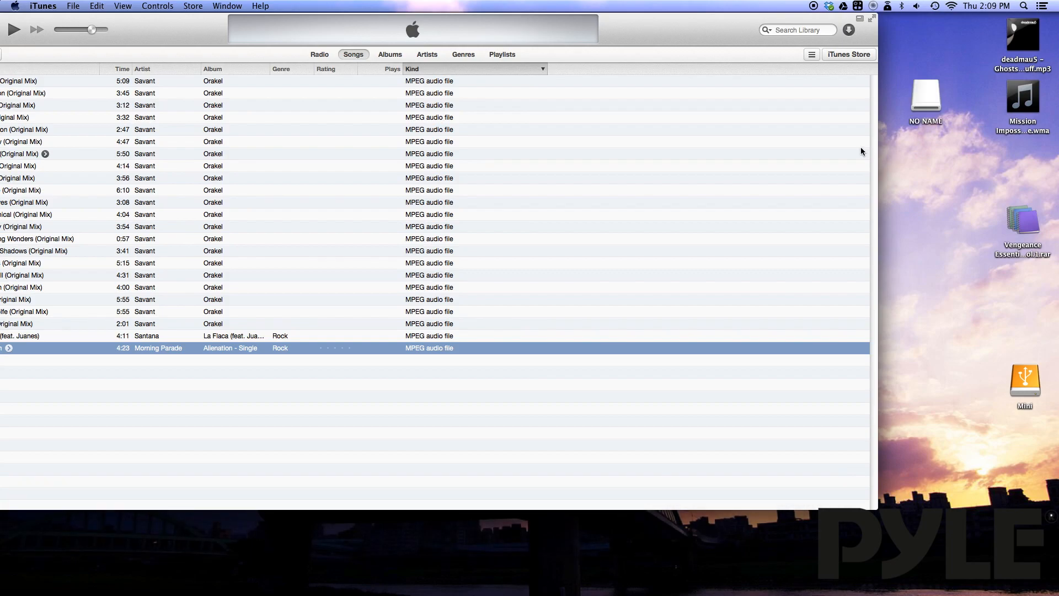
Put the MP3 tracks on the NO NAME drive and bring up its Eject action
{"action": "left_click", "coordinate": [1046, 88]}
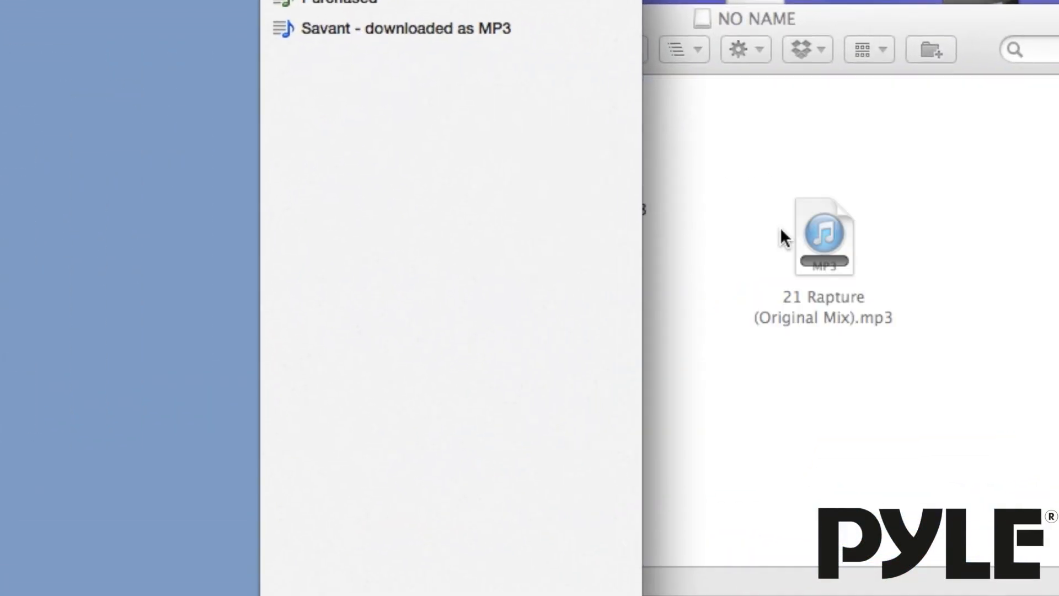
{"action": "right_click", "coordinate": [926, 95]}
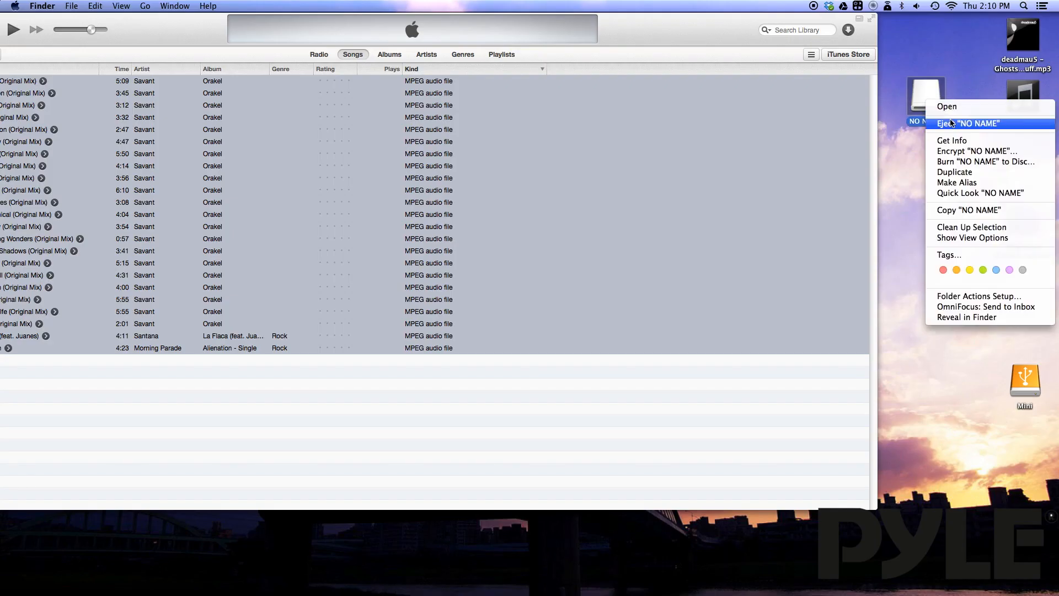
{"action": "mouse_move", "coordinate": [953, 126]}
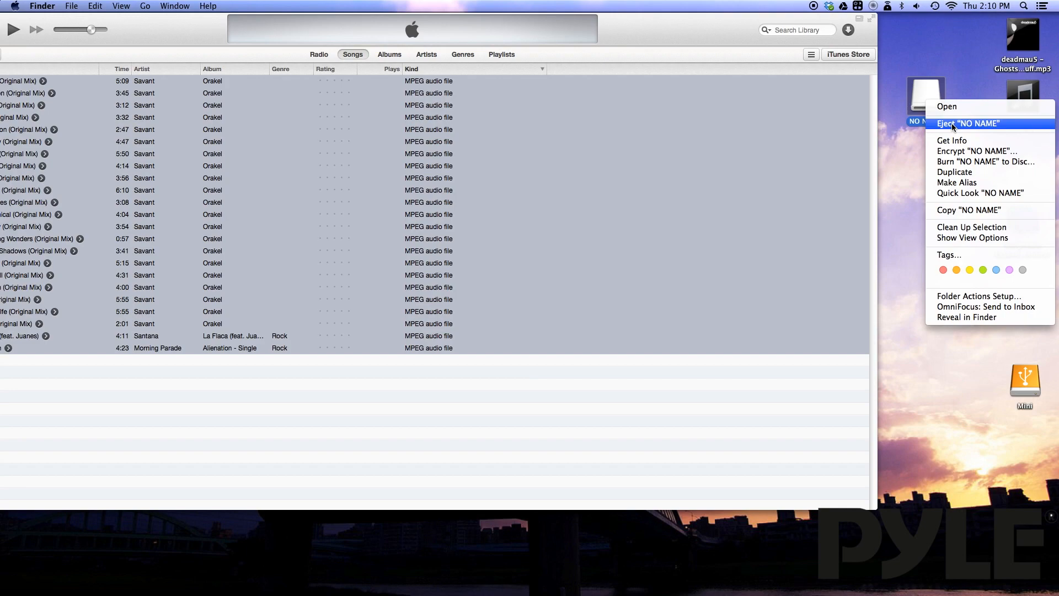